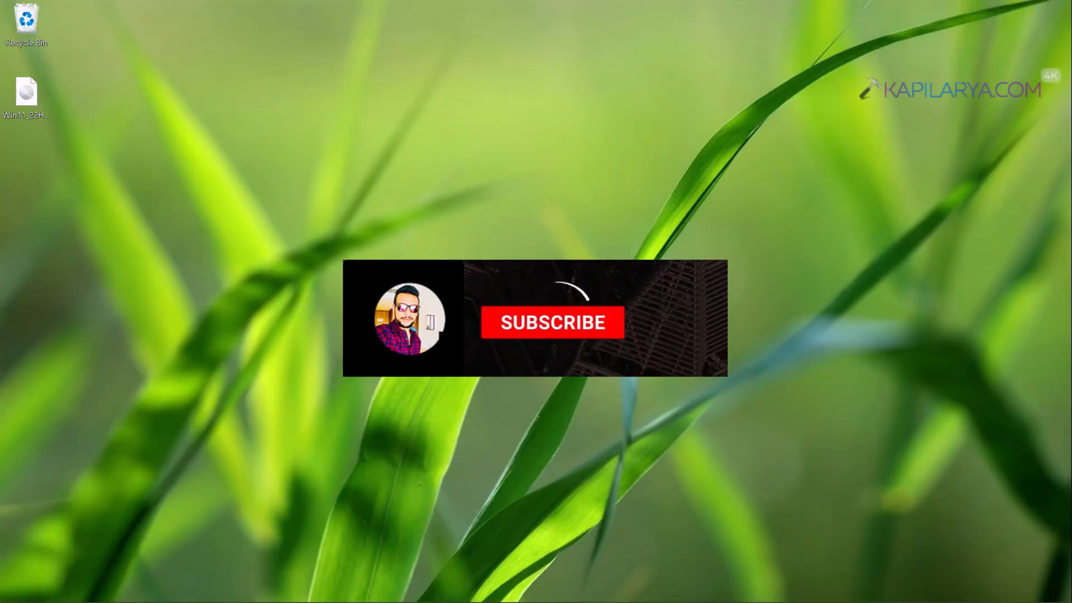
# Step: Scroll down the System page in Settings to reach the About entry
pyautogui.click(552, 322)
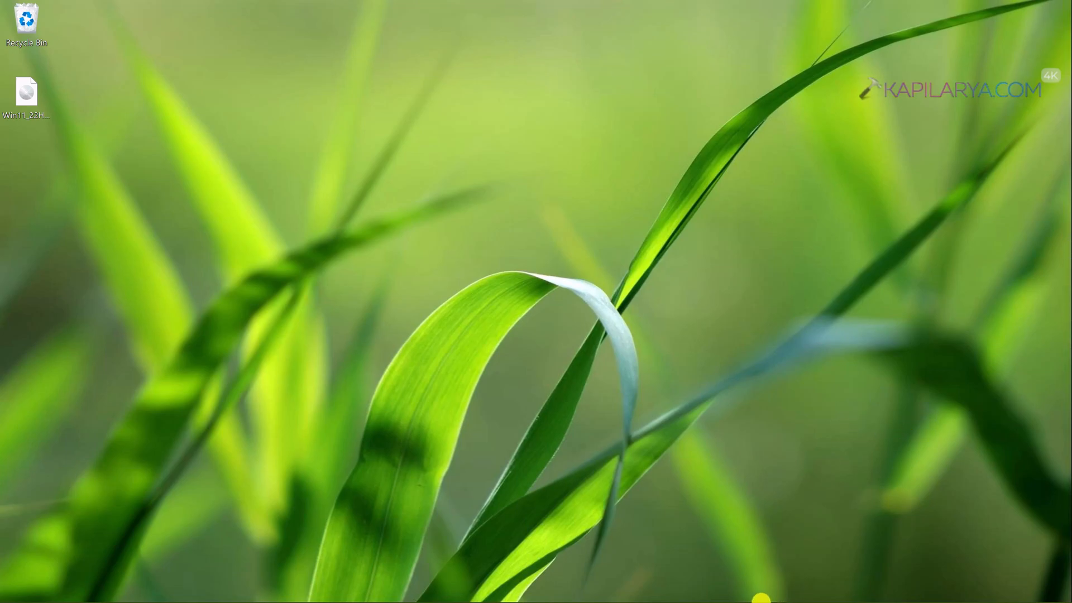
pyautogui.moveTo(708, 518)
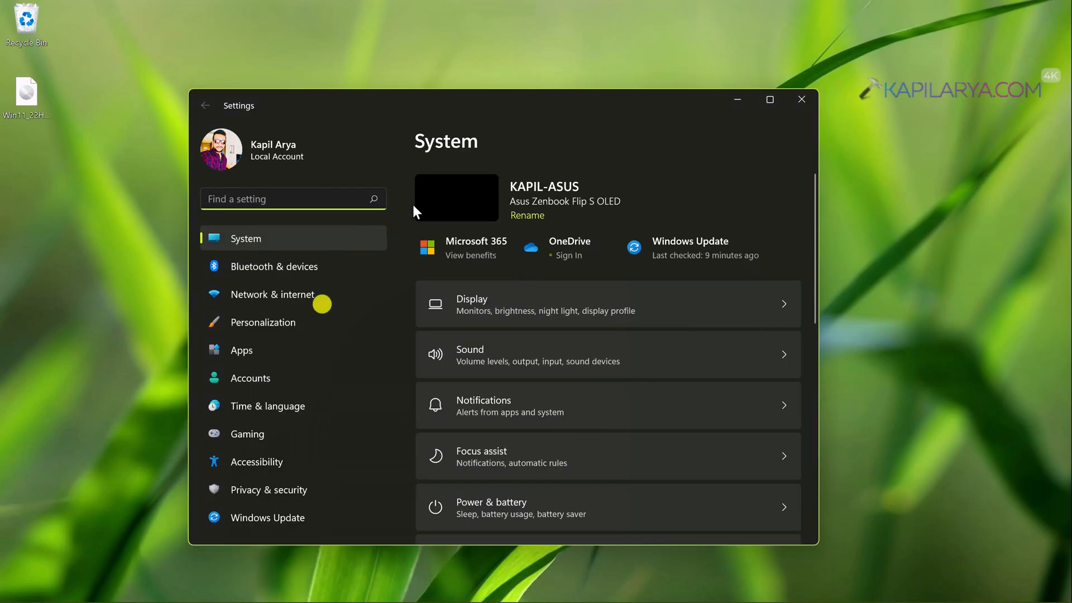
pyautogui.scroll(-3)
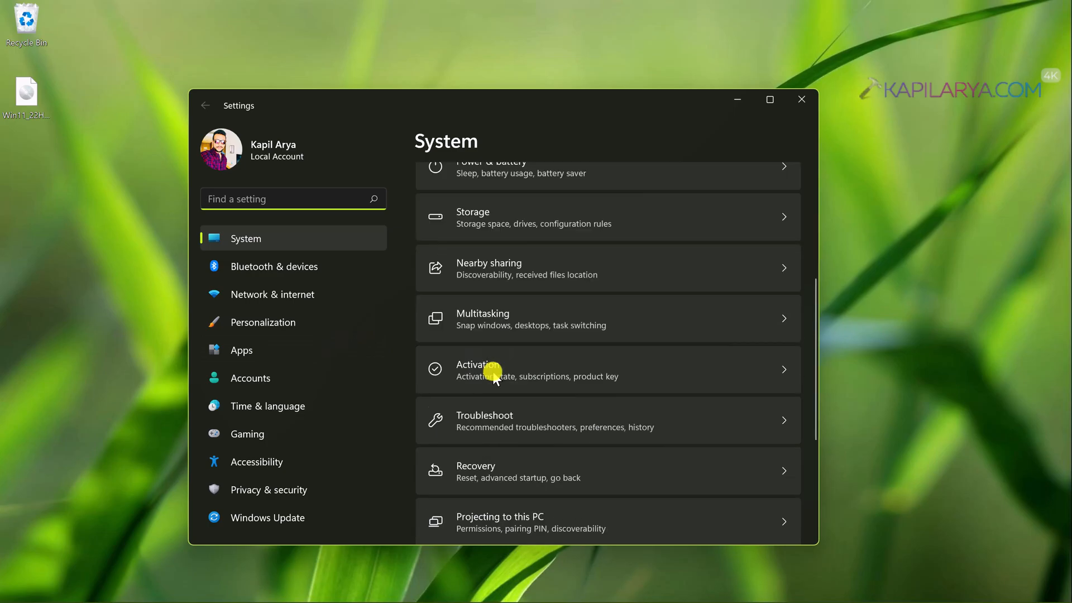
pyautogui.scroll(-3)
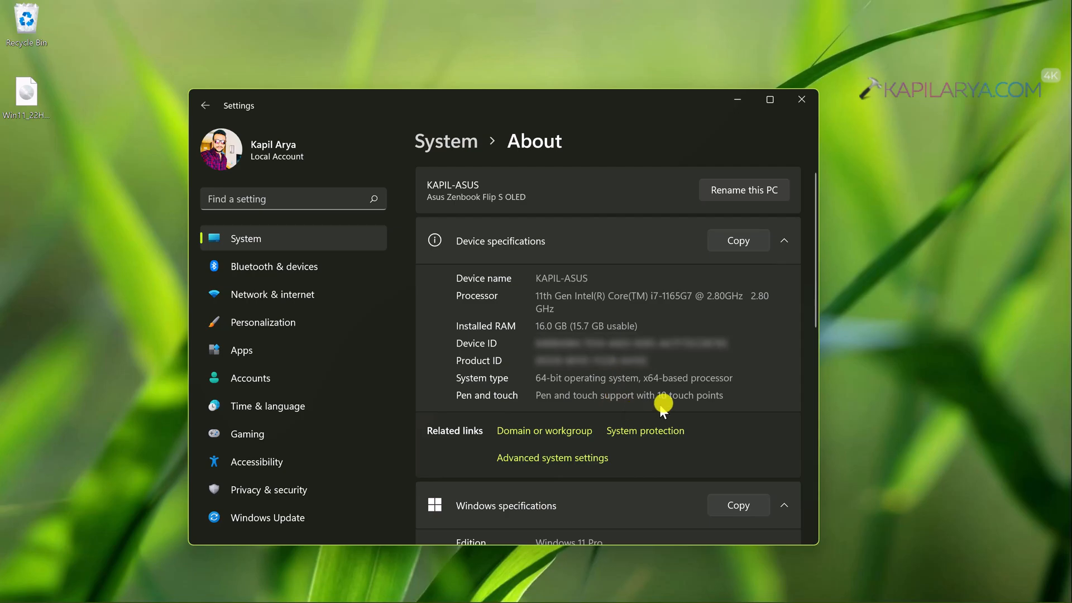
pyautogui.moveTo(321, 517)
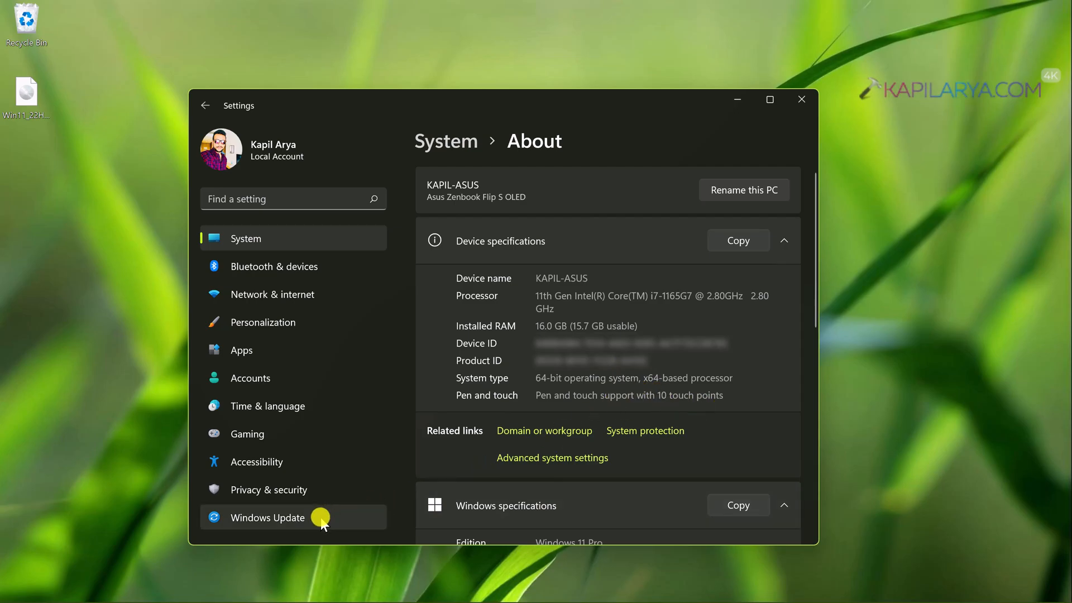
# Step: View the Windows Update status, dismiss the winver Version 21H2 window and close Settings
pyautogui.click(267, 518)
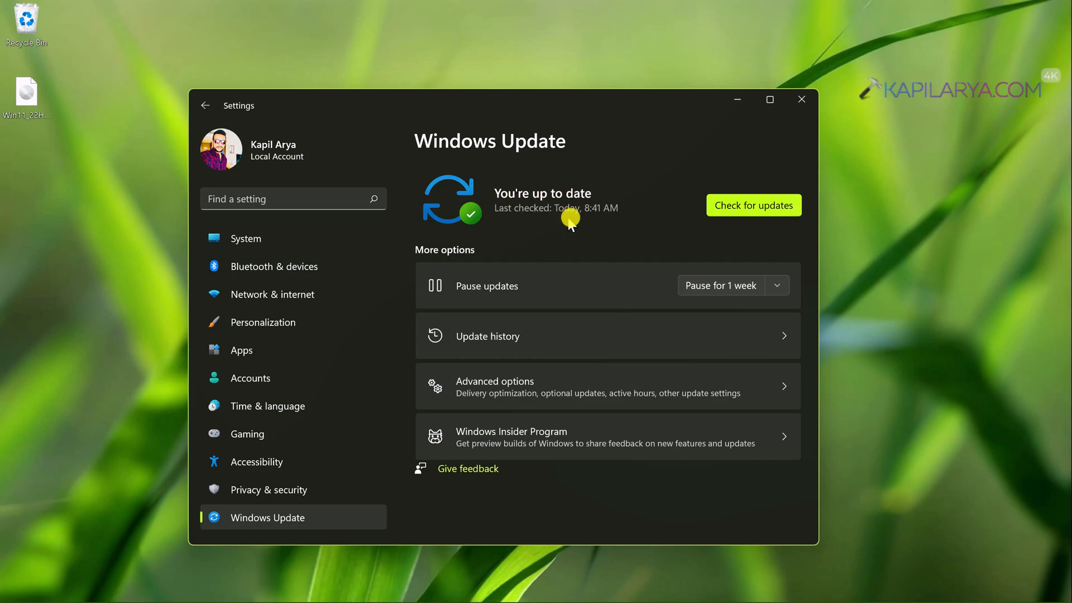
pyautogui.moveTo(588, 229)
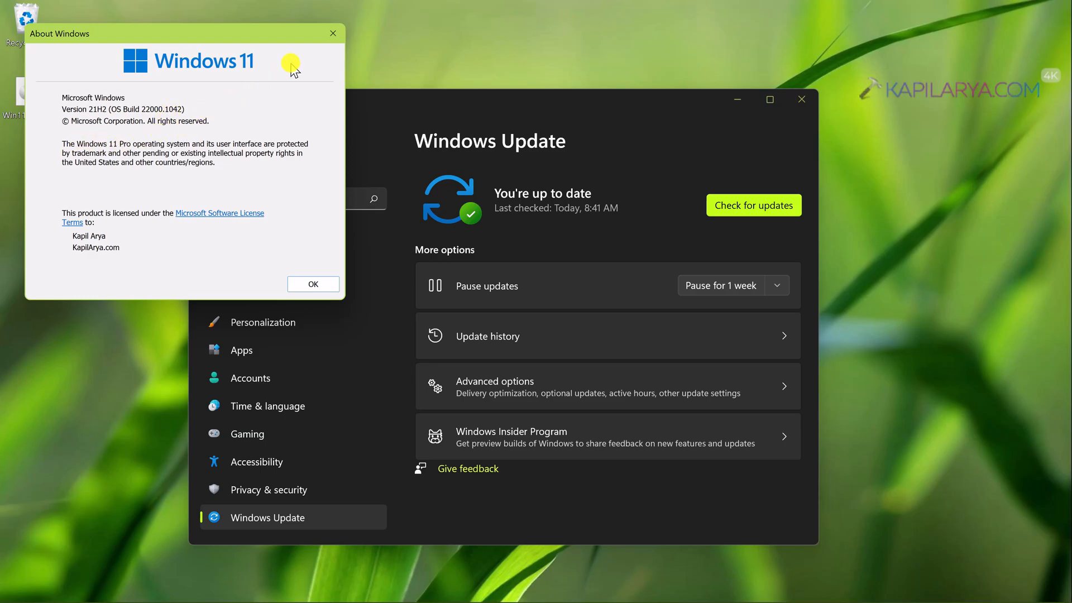
pyautogui.click(313, 284)
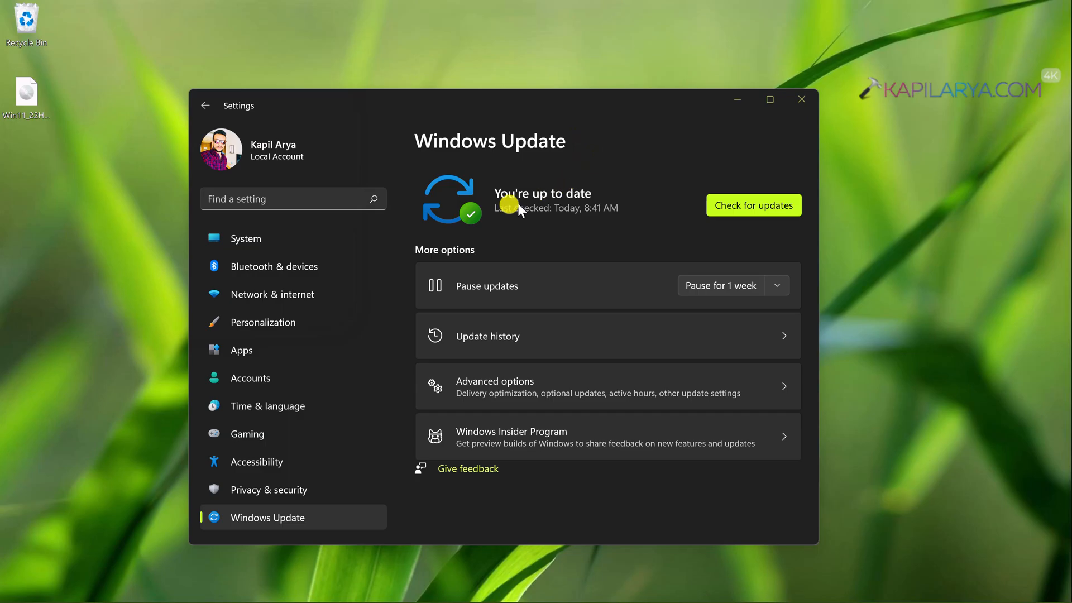
pyautogui.moveTo(744, 245)
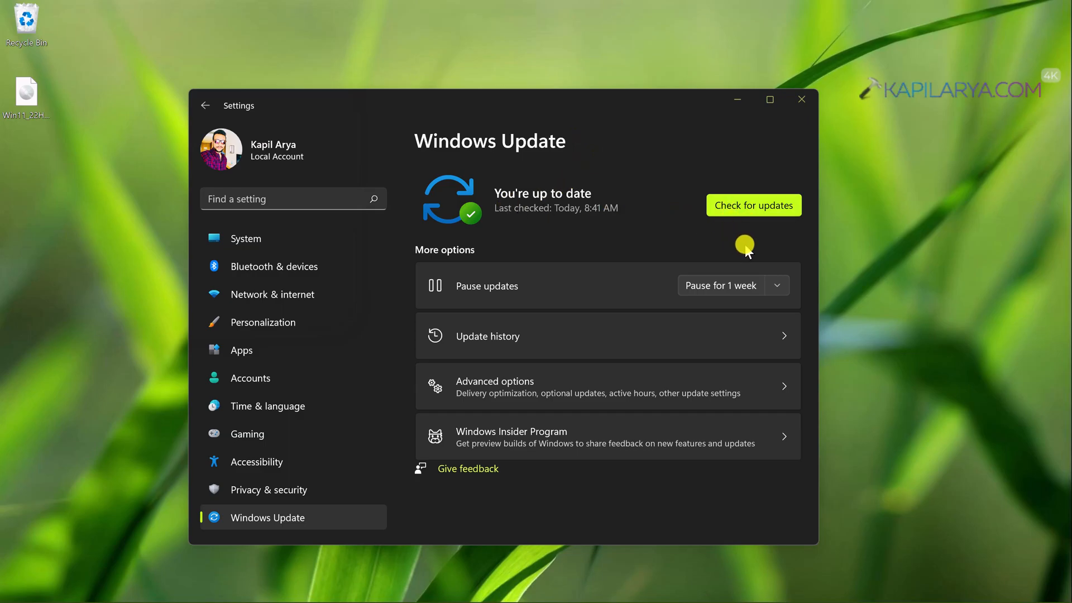
pyautogui.moveTo(801, 99)
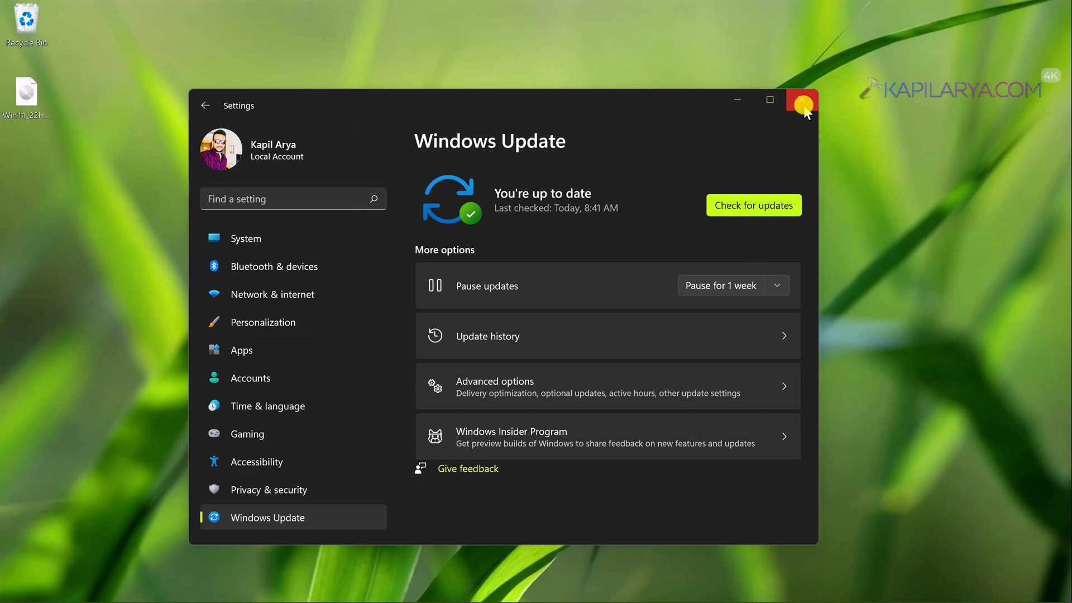
pyautogui.click(801, 99)
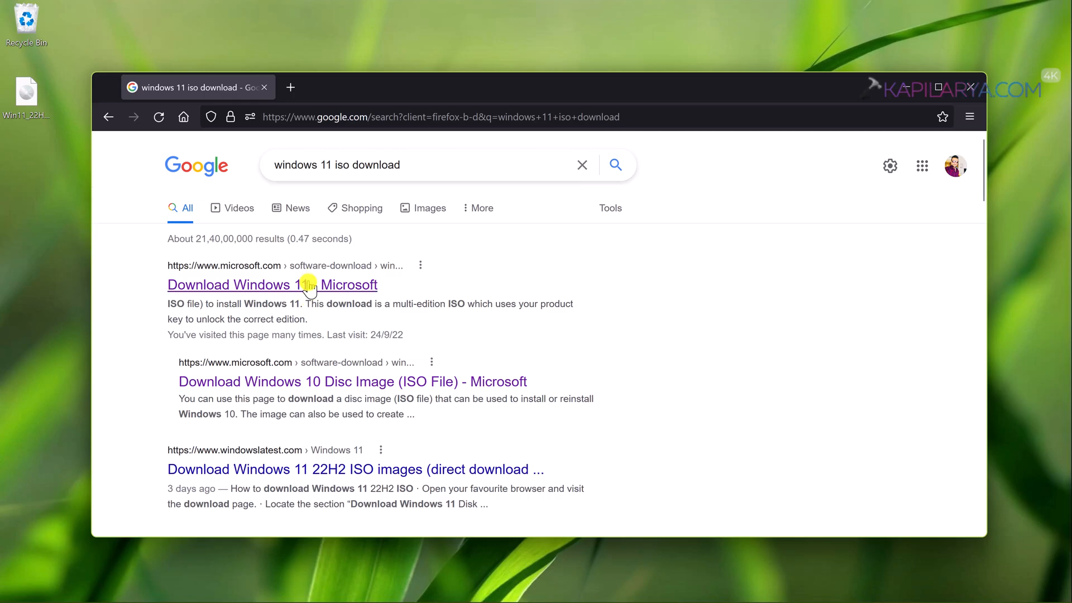
# Step: Open Microsoft's Download Windows 11 page and highlight the 'Current release: Version 22H2' text
pyautogui.click(291, 87)
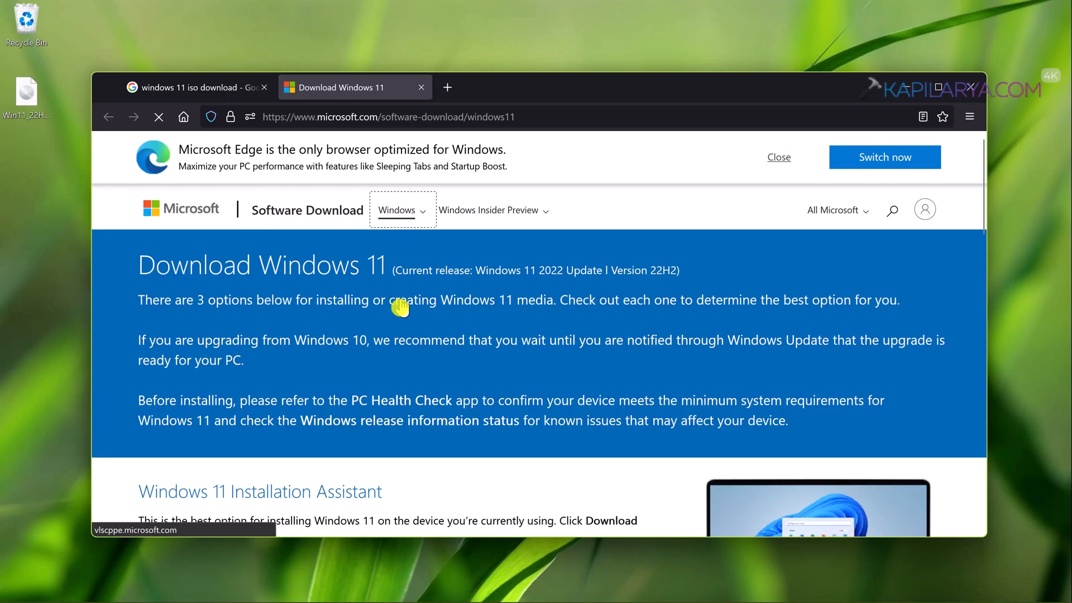
pyautogui.moveTo(395, 265)
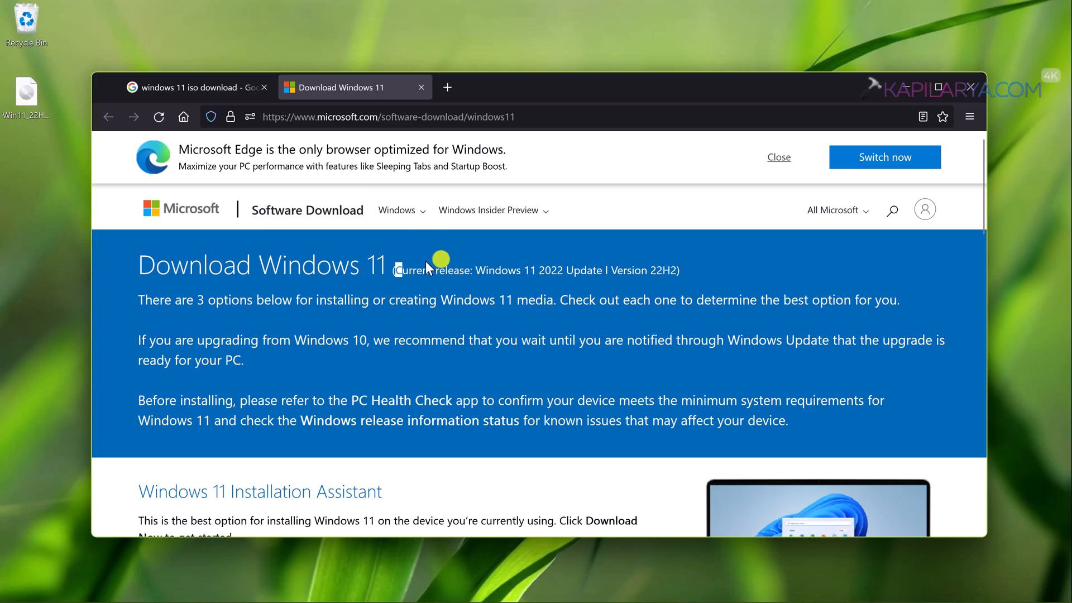
pyautogui.moveTo(423, 270); pyautogui.dragTo(618, 270)
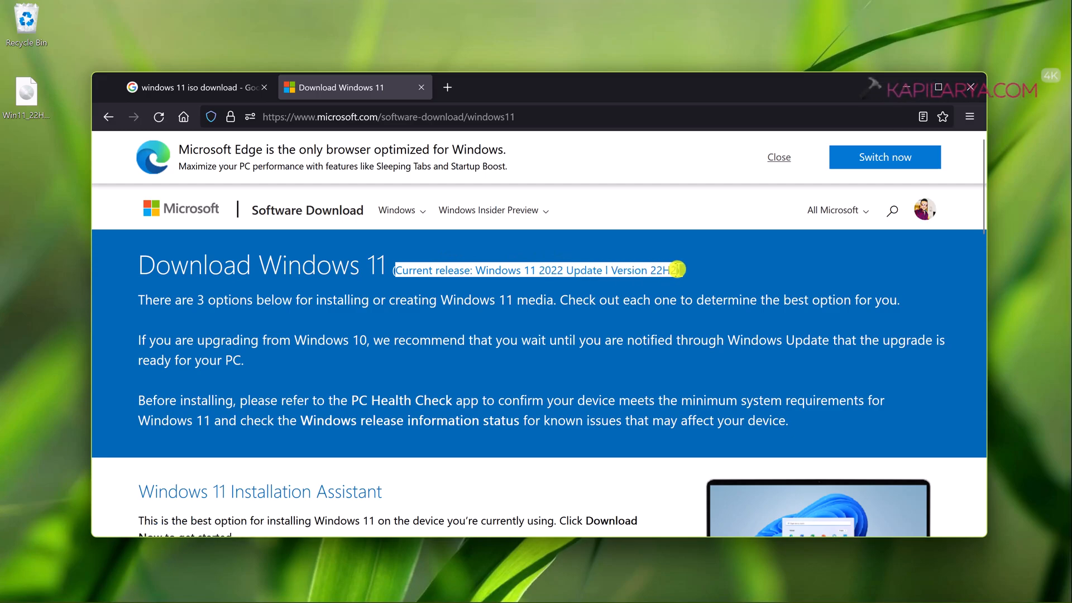
pyautogui.moveTo(606, 304)
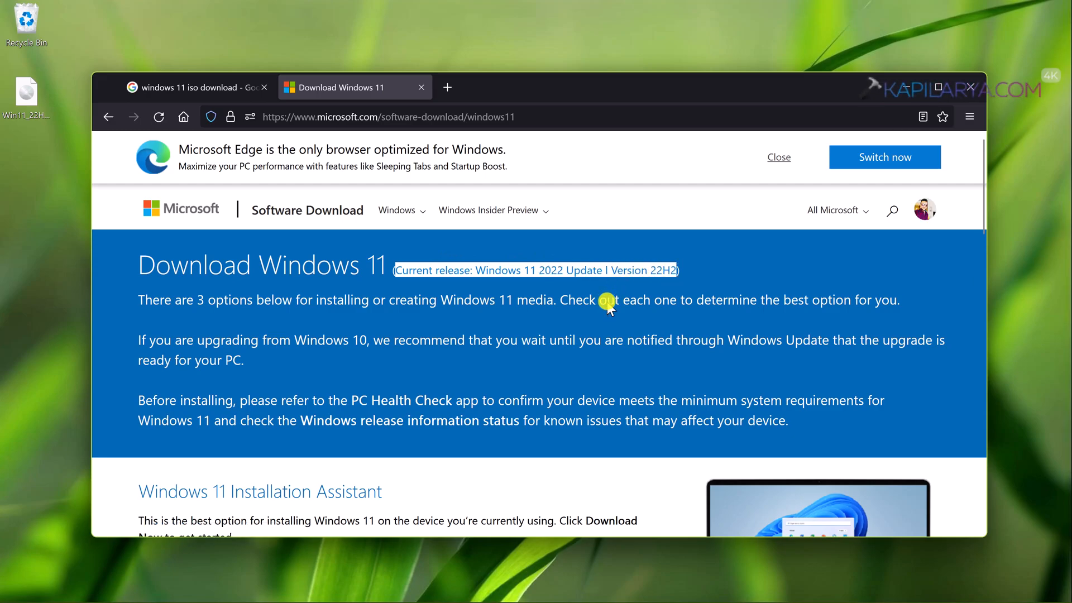
# Step: Select Windows 11 (multi-edition ISO) and English (United States) as the product language
pyautogui.scroll(-3)
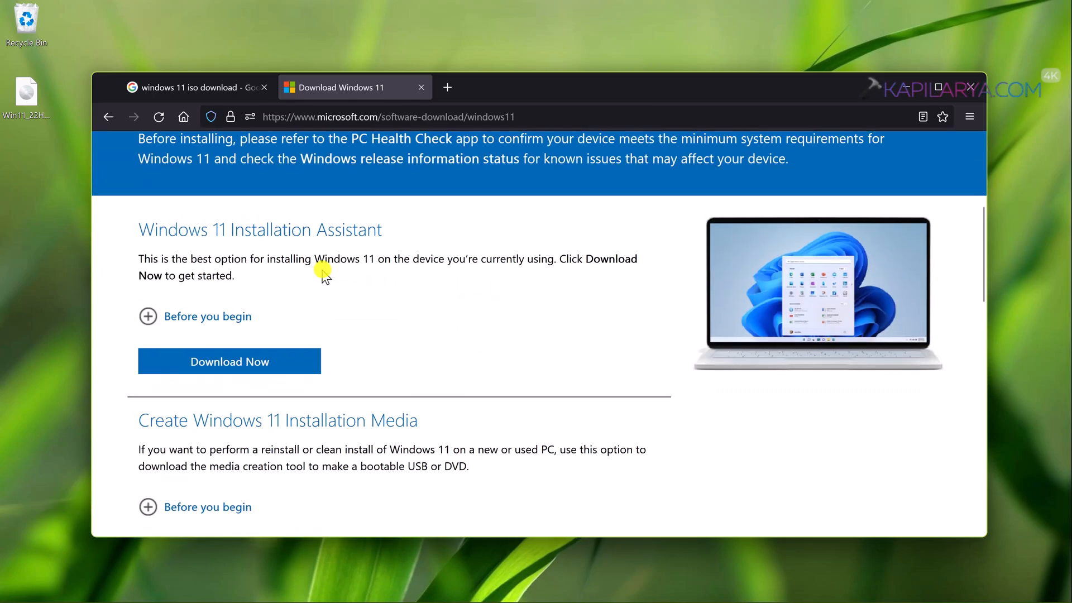
pyautogui.scroll(-3)
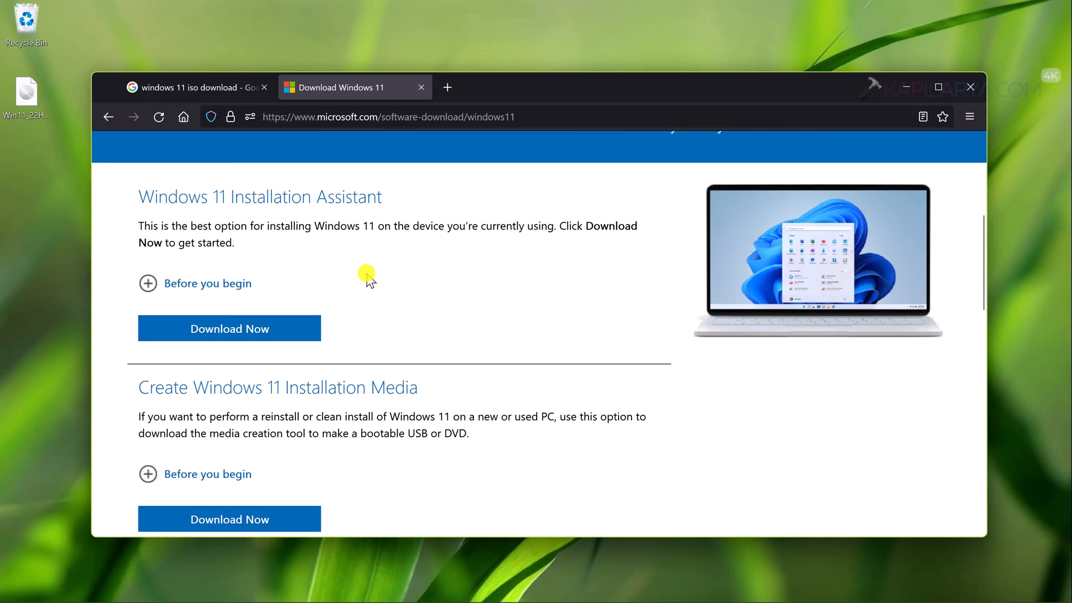
pyautogui.scroll(-3)
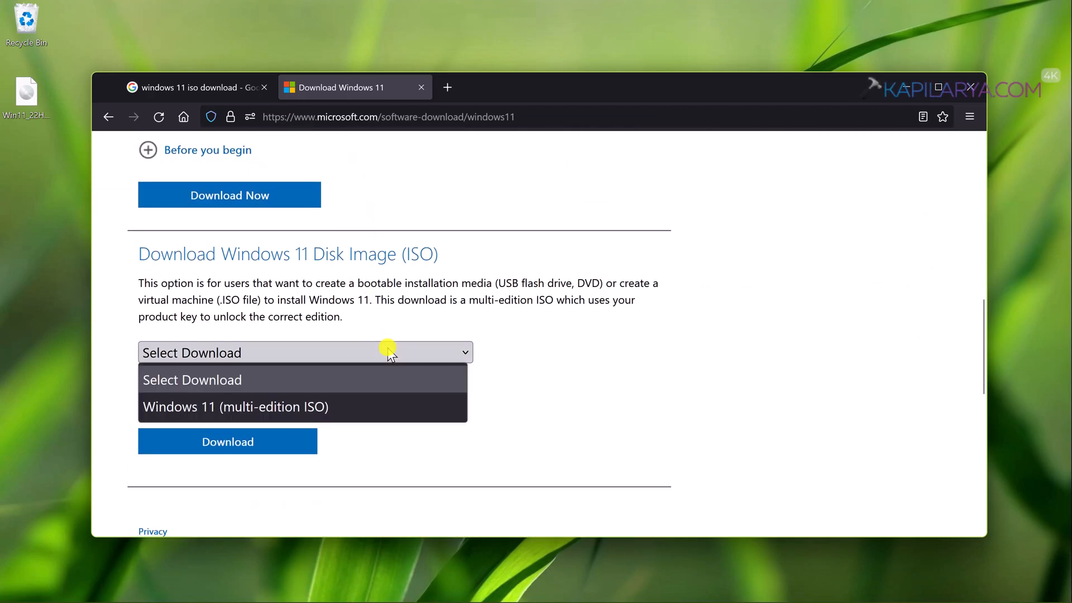
pyautogui.click(235, 406)
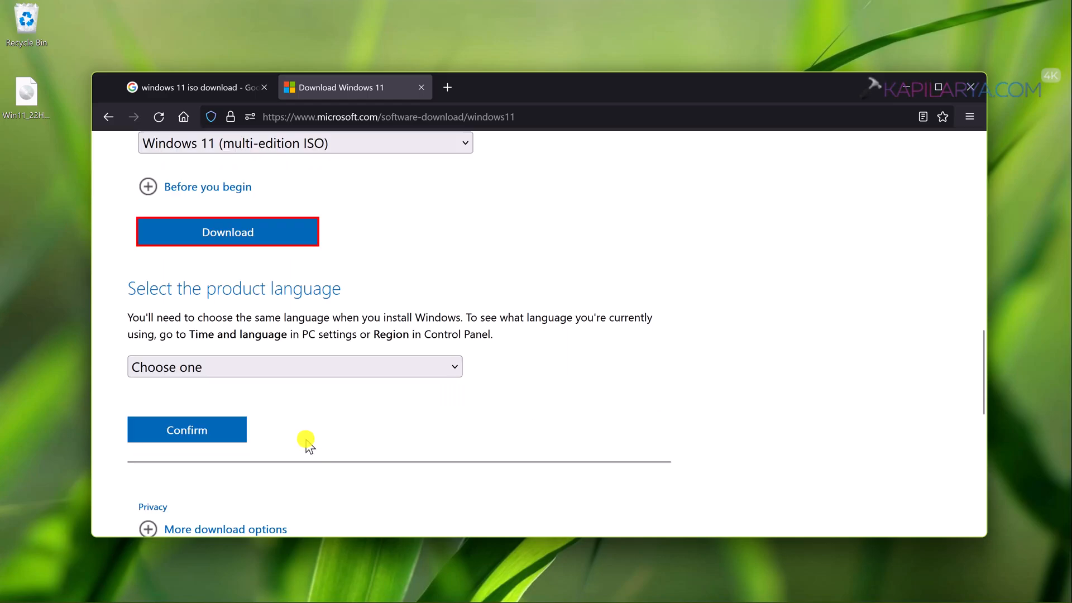
pyautogui.moveTo(234, 363)
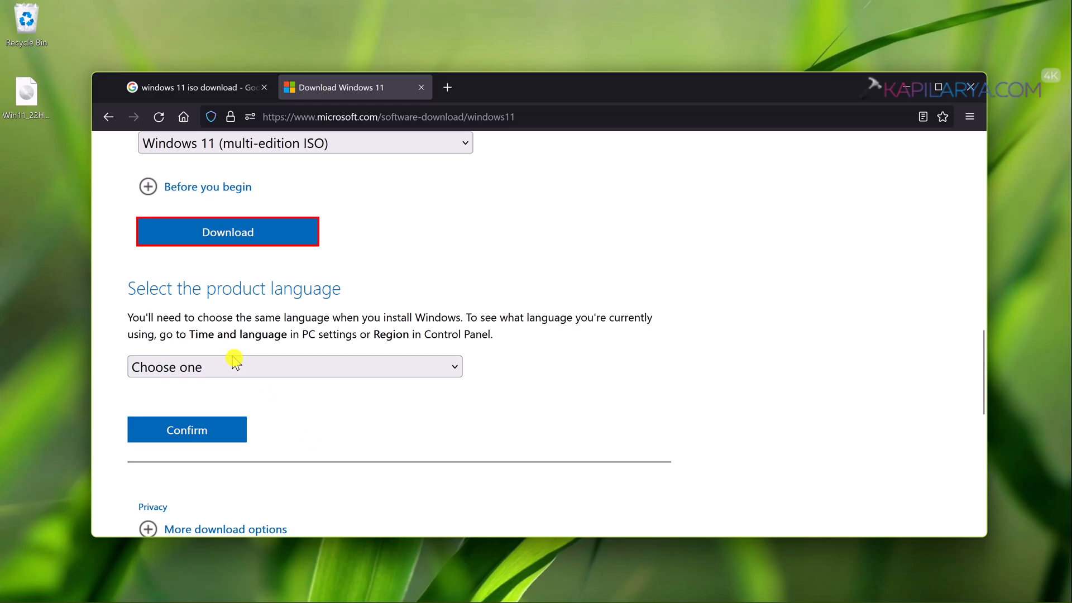
pyautogui.click(294, 367)
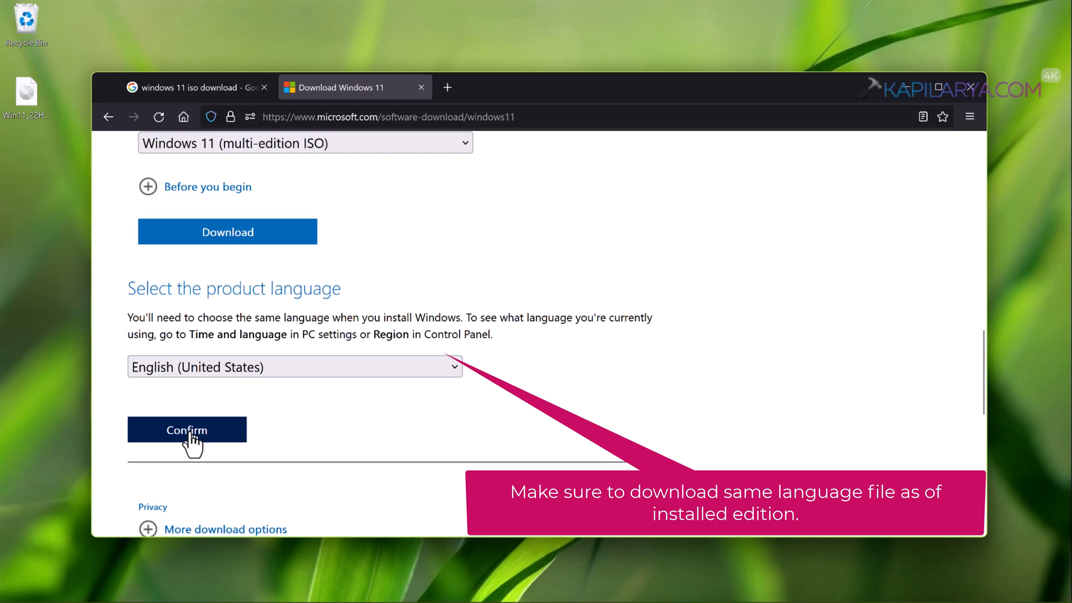
# Step: Confirm English and start the 64-bit Windows 11 ISO download
pyautogui.click(187, 429)
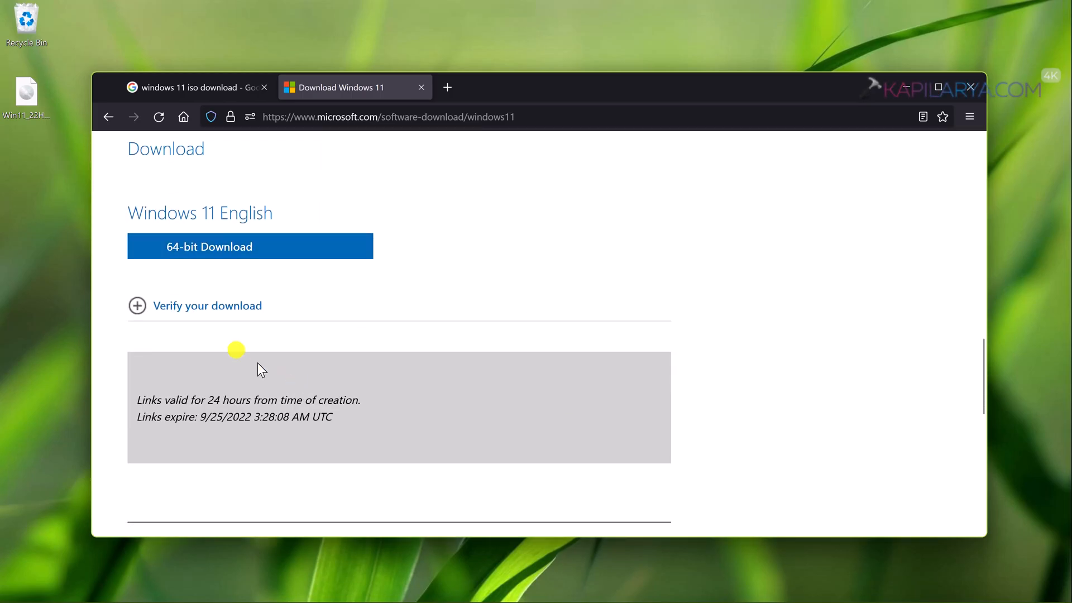
pyautogui.moveTo(299, 393)
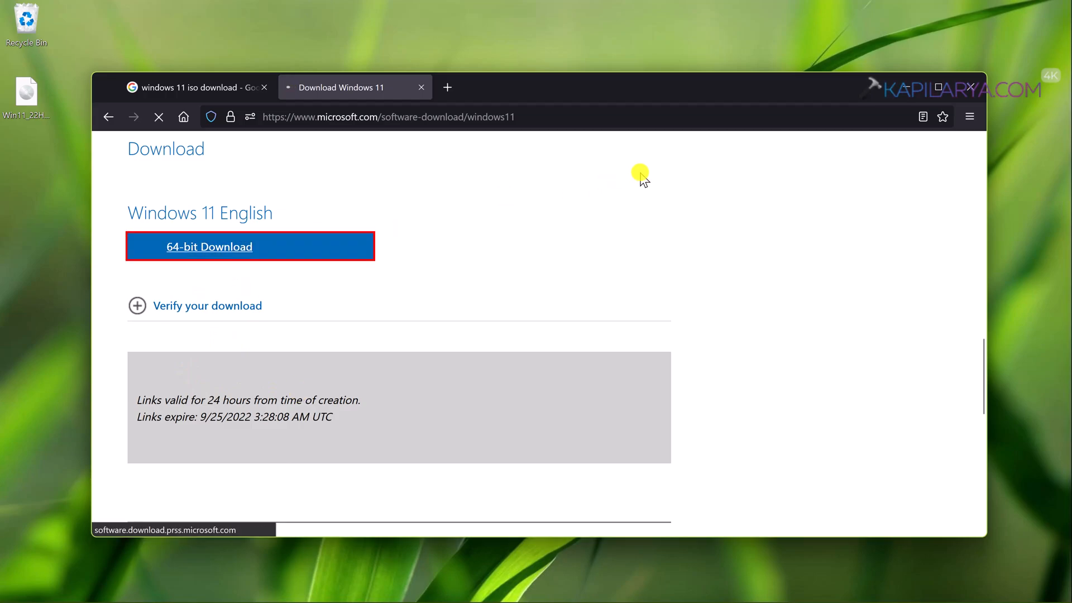
pyautogui.click(209, 246)
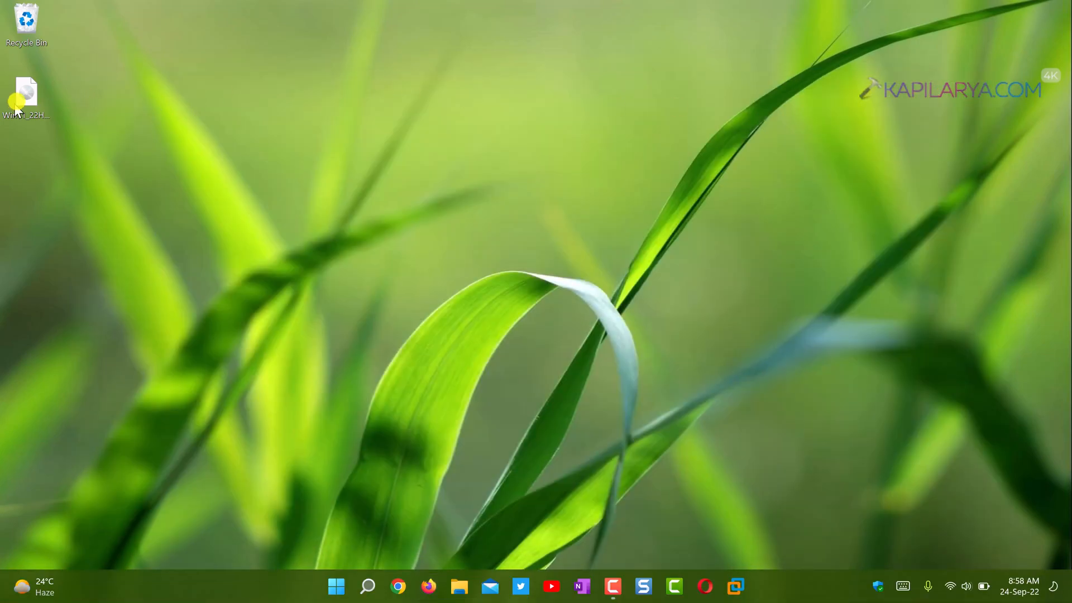
pyautogui.moveTo(26, 92)
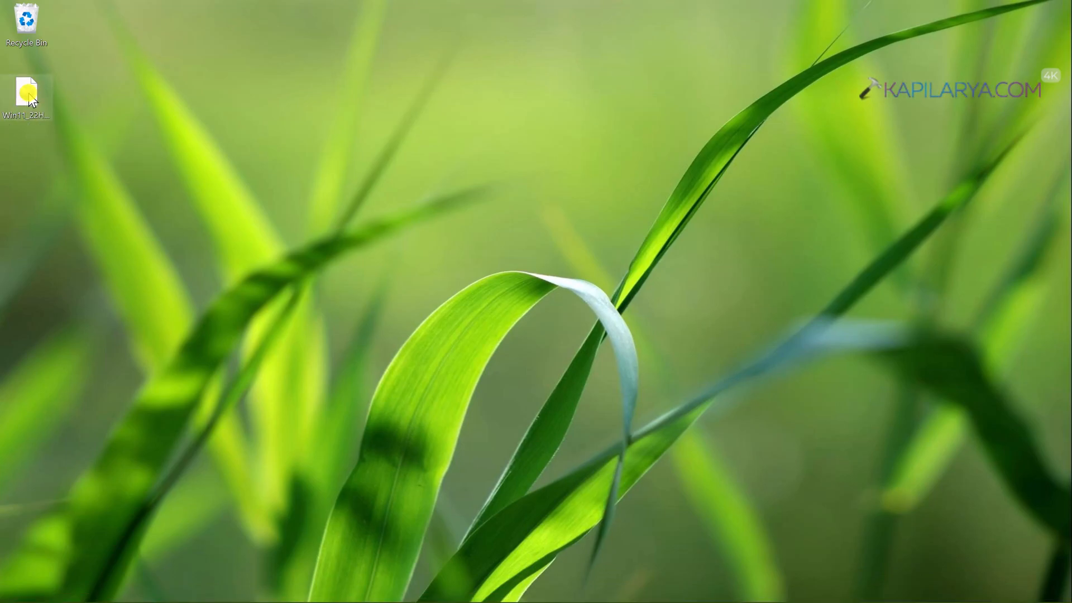
# Step: Mount the Win11 ISO from the desktop as DVD Drive (E:) and select setup in its contents
pyautogui.doubleClick(26, 91)
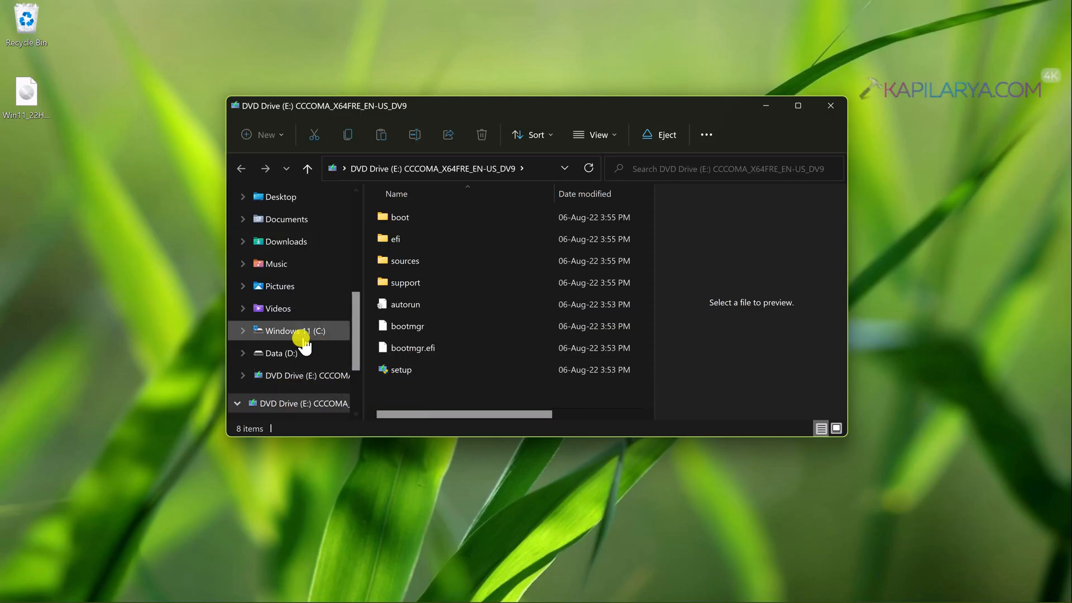
pyautogui.click(401, 369)
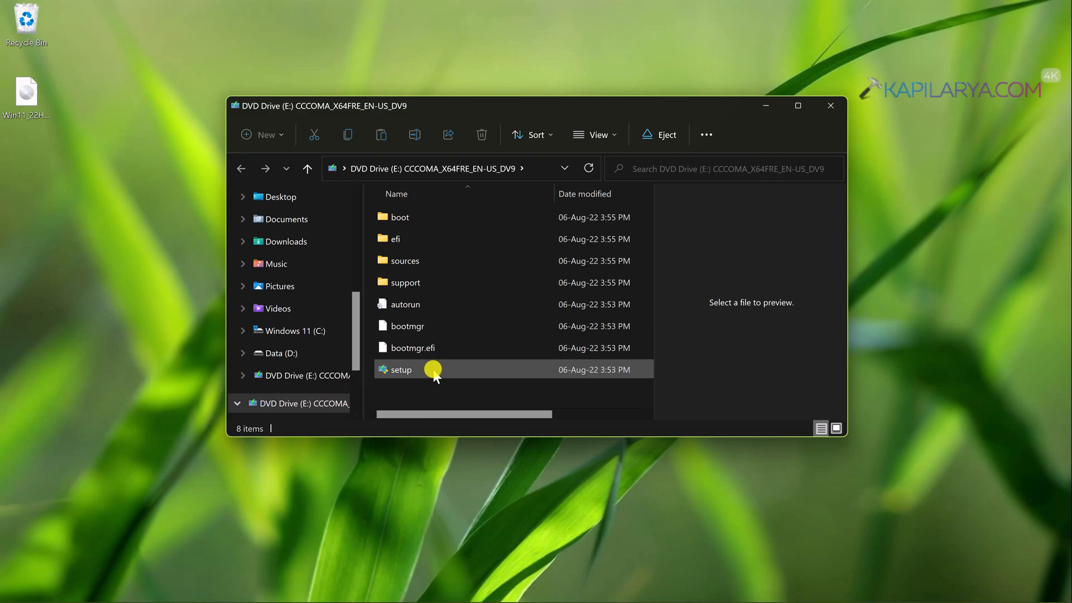
pyautogui.click(401, 369)
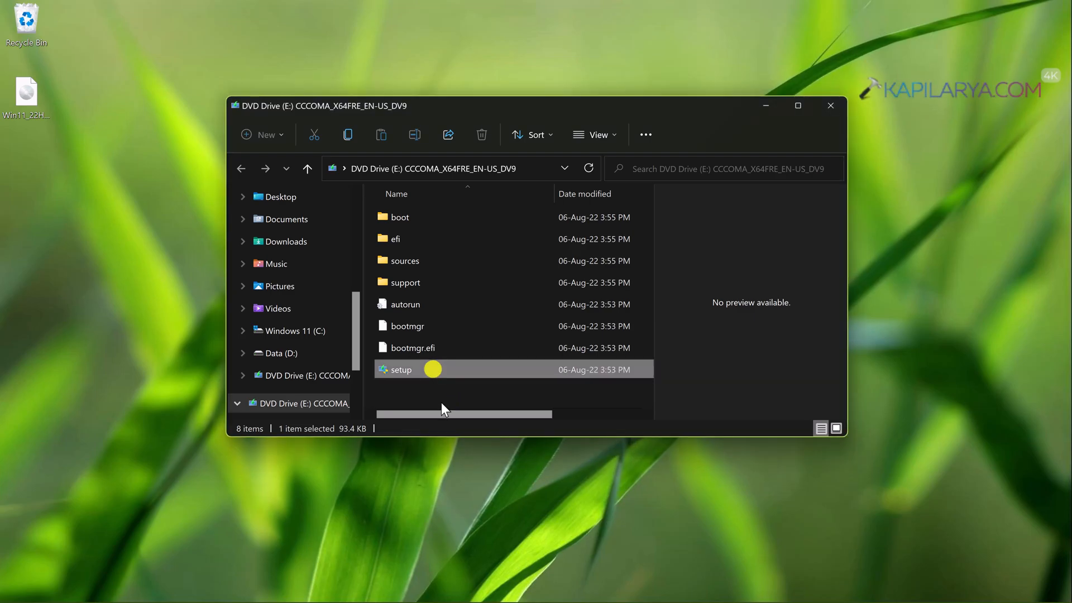
# Step: Run setup.exe from the mounted drive and minimize the File Explorer window
pyautogui.doubleClick(402, 369)
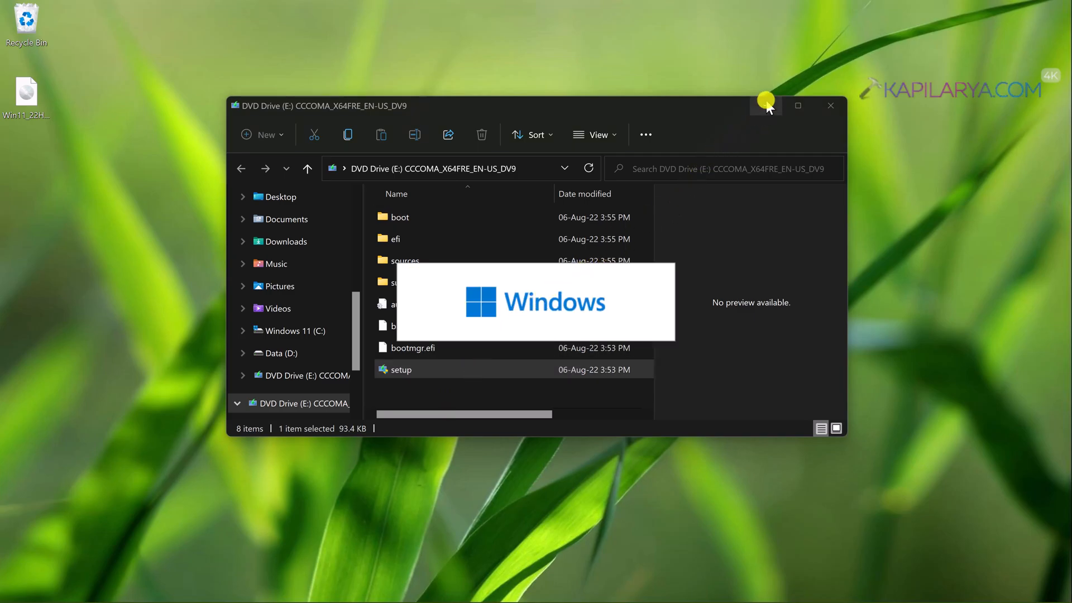
pyautogui.click(830, 105)
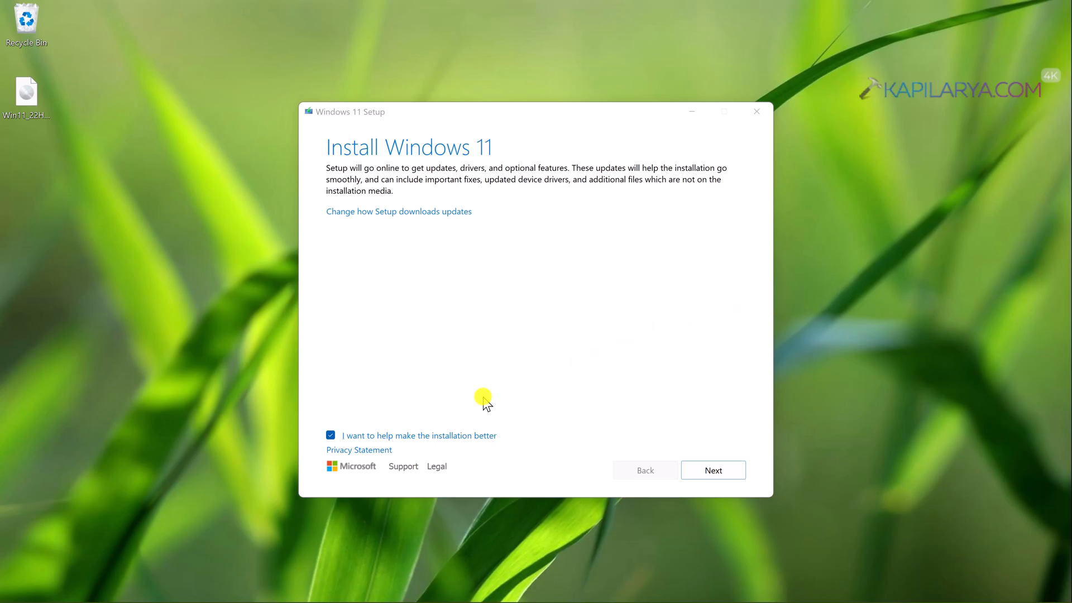
# Step: Untick installation feedback, choose 'Not right now' for update downloads and continue to the license terms
pyautogui.click(330, 435)
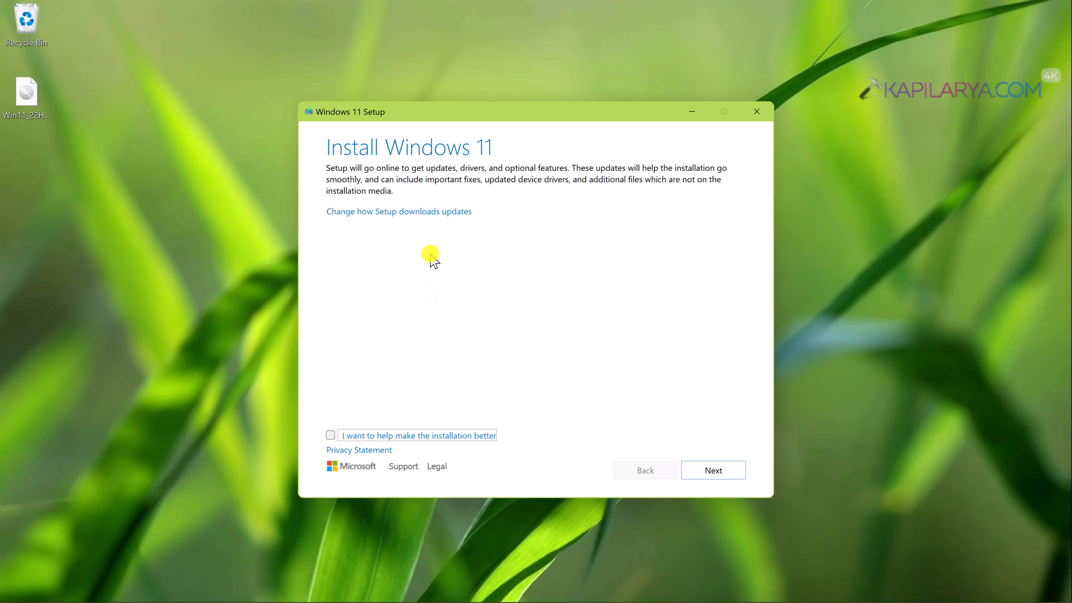
pyautogui.moveTo(424, 219)
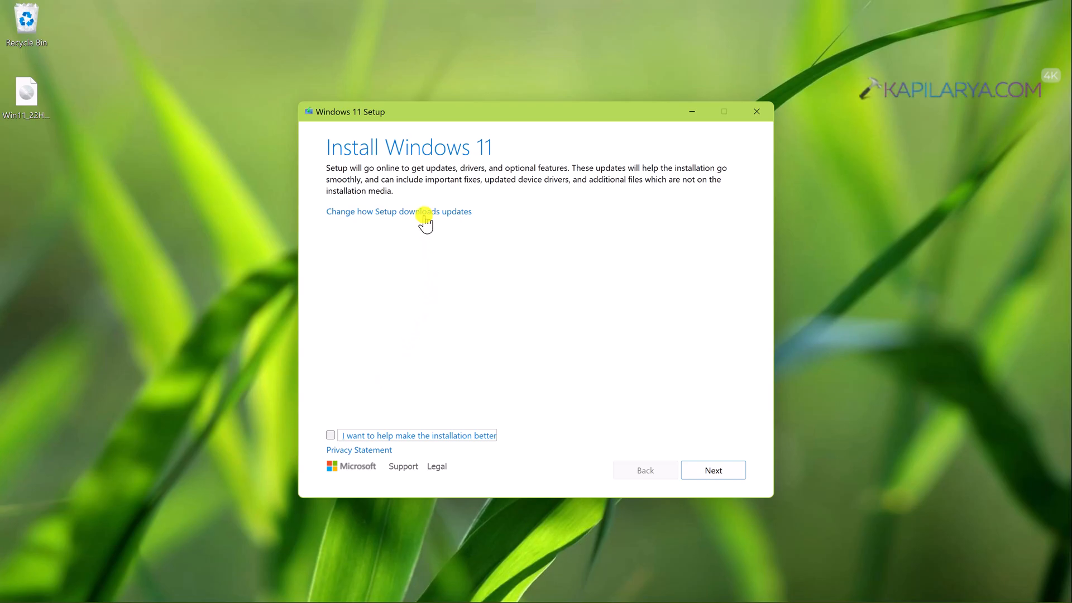
pyautogui.click(399, 211)
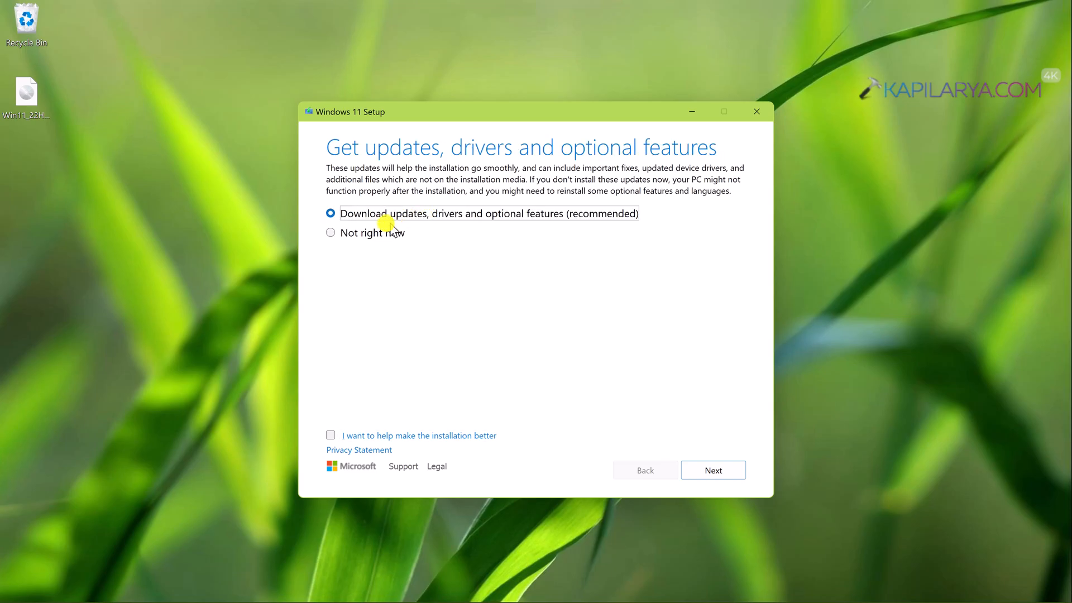
pyautogui.click(329, 232)
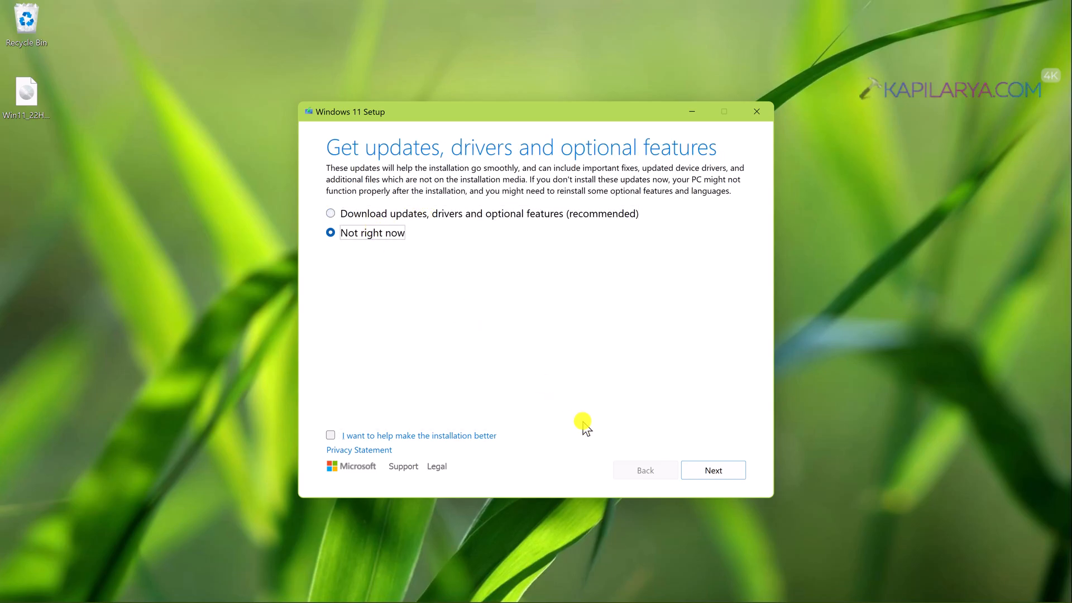
pyautogui.click(713, 470)
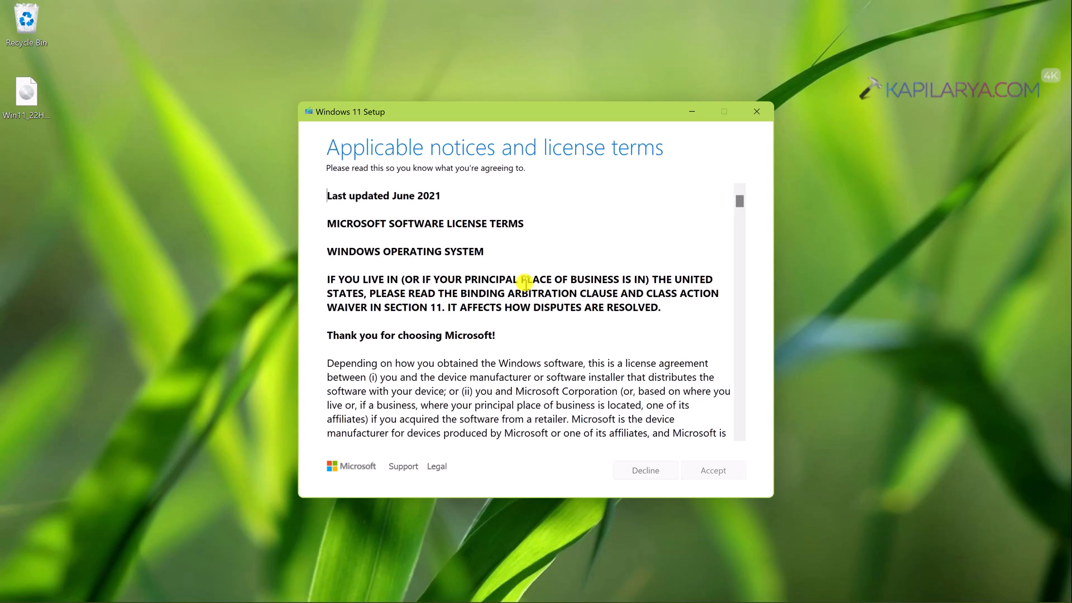
# Step: Read through and accept the license terms to reach the Ready to install page
pyautogui.scroll(-3)
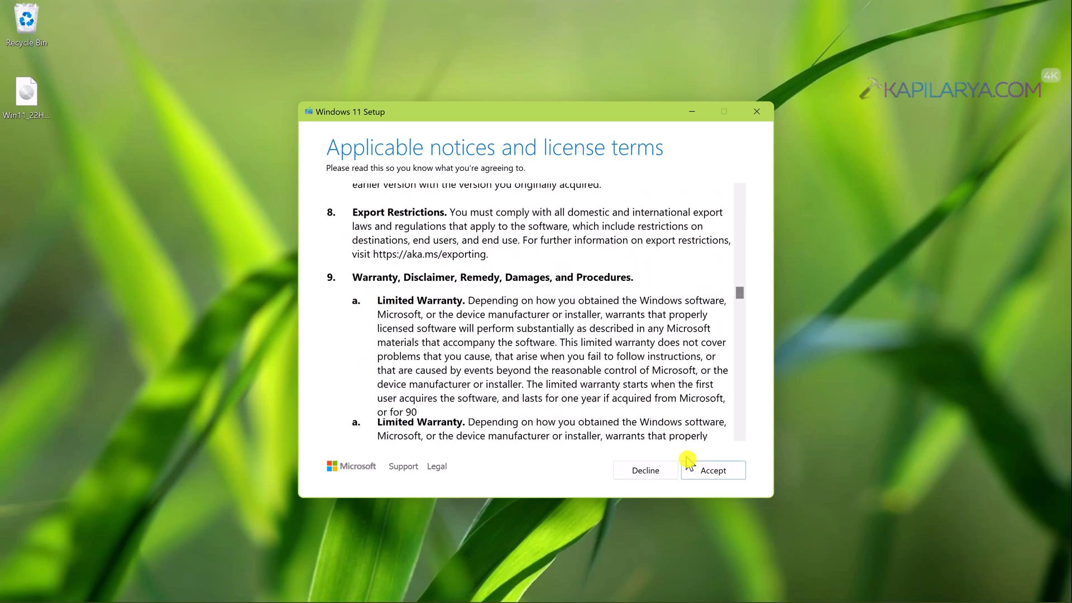
pyautogui.click(712, 470)
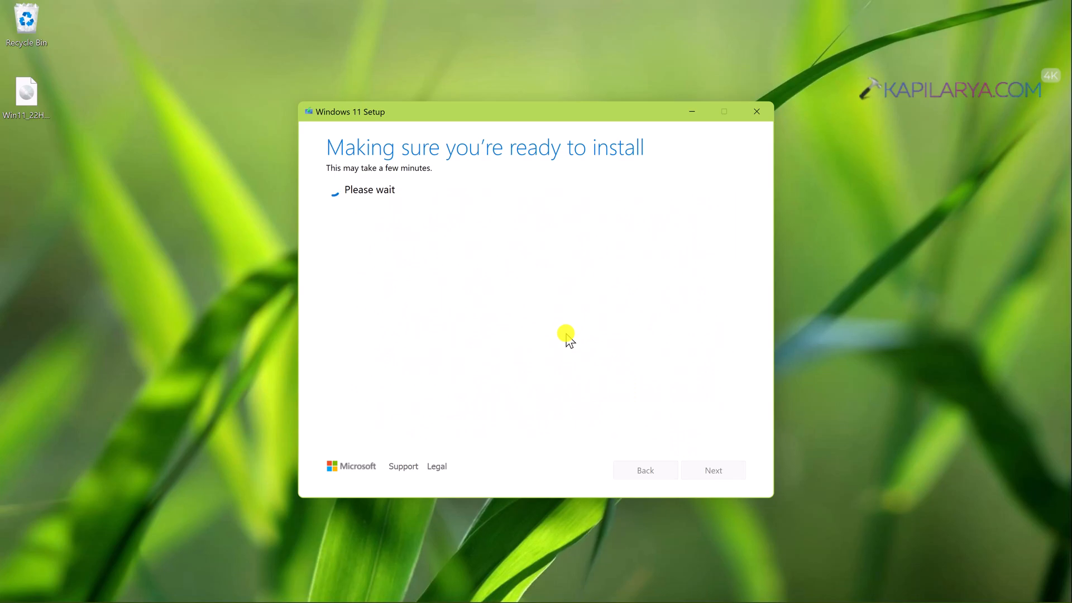
pyautogui.moveTo(554, 311)
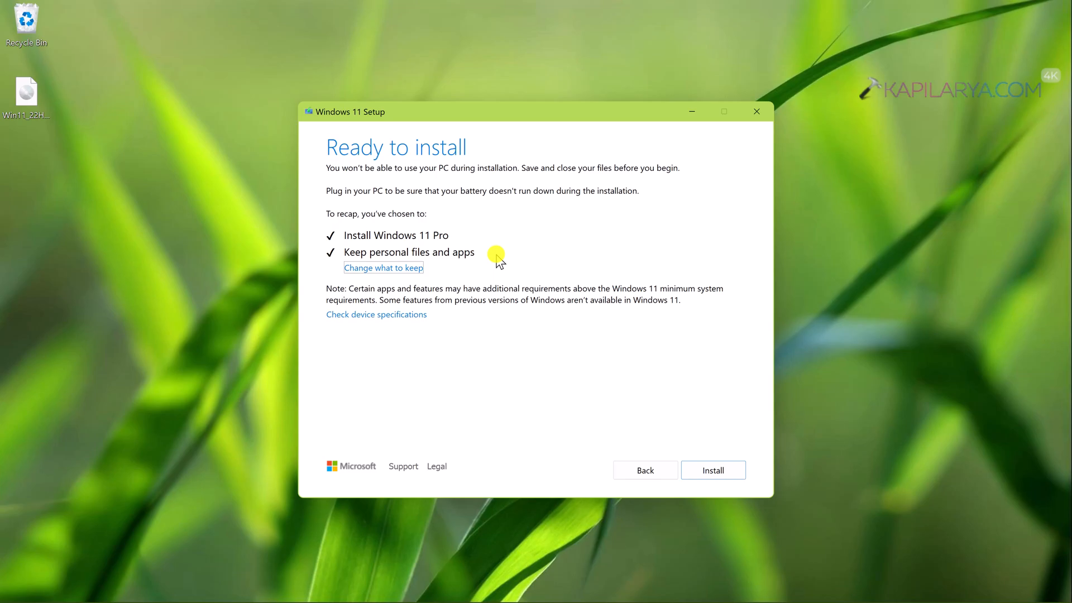
pyautogui.moveTo(436, 299)
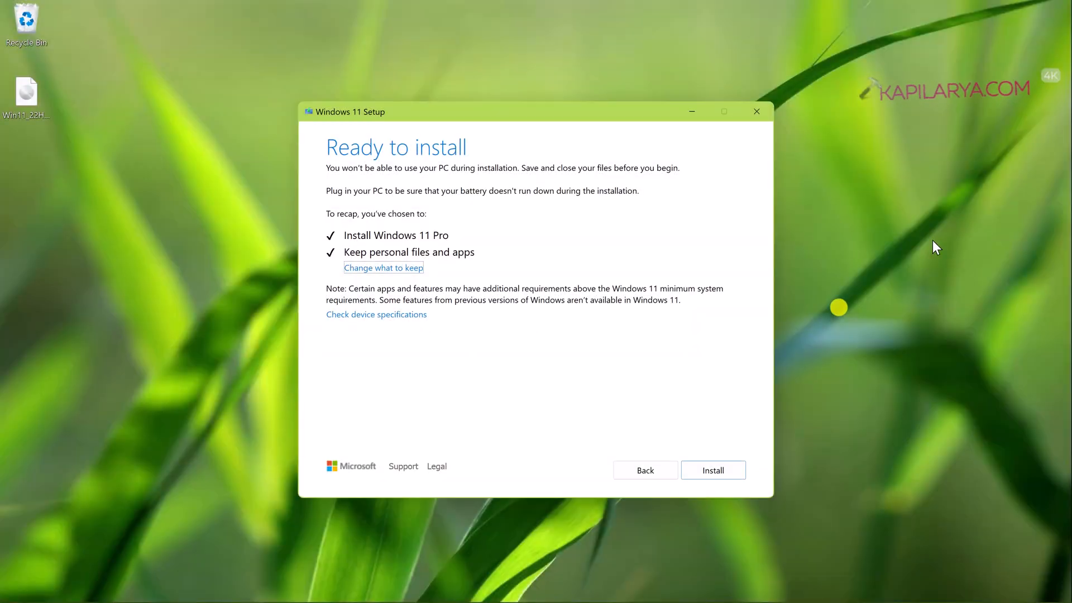
# Step: Start installing Windows 11 Pro, keeping personal files and apps
pyautogui.click(712, 470)
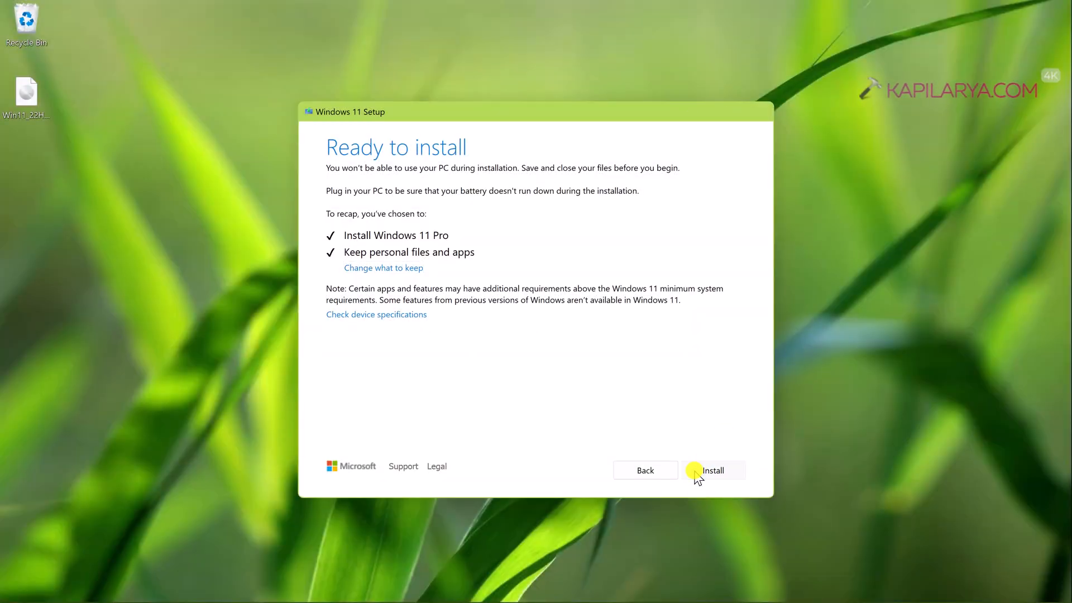
pyautogui.click(712, 470)
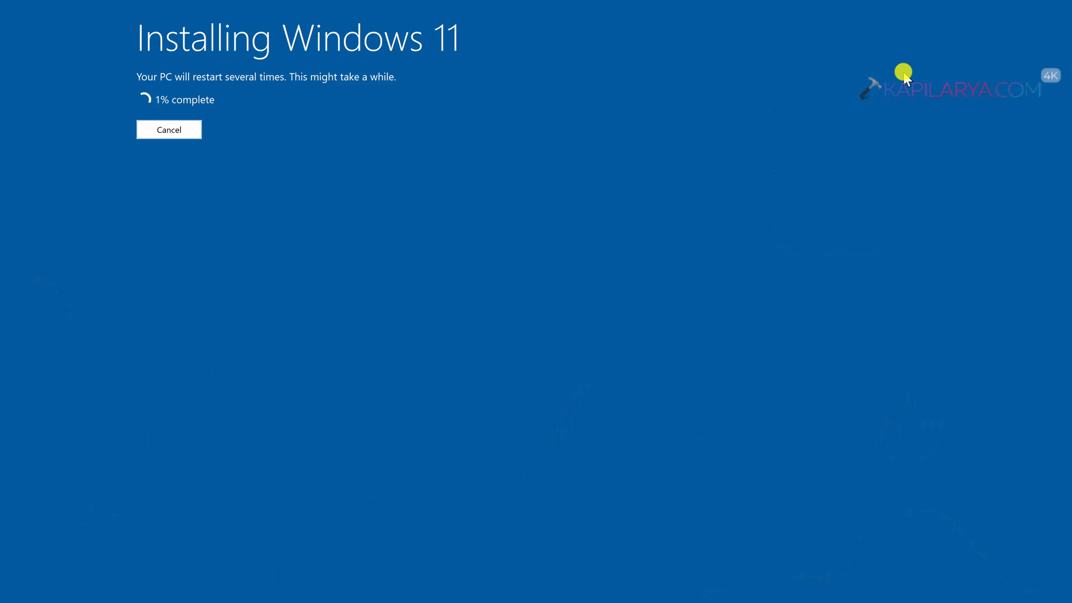
pyautogui.moveTo(943, 66)
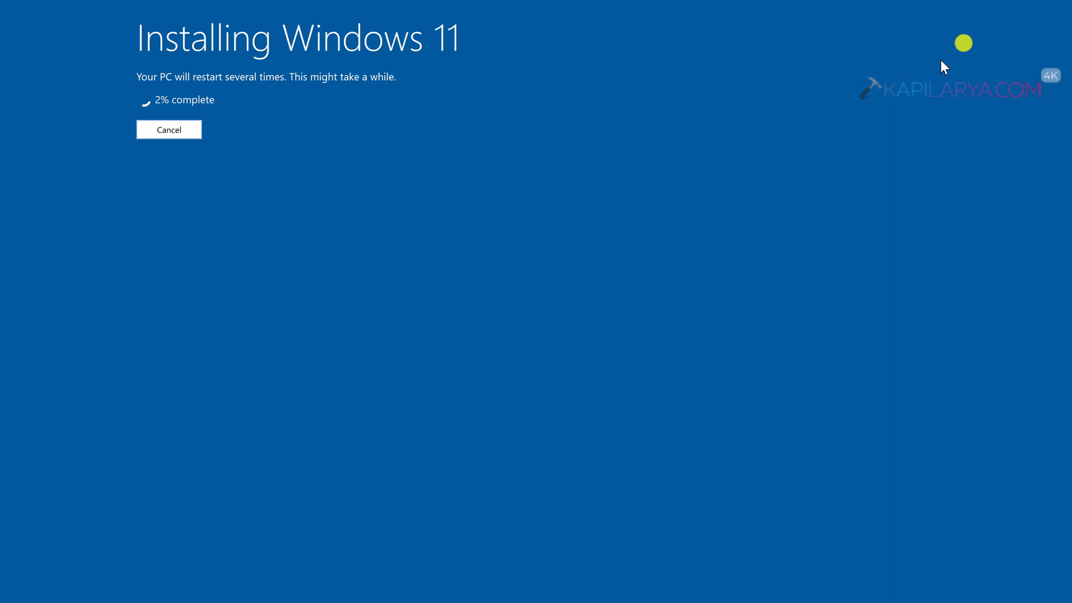
pyautogui.moveTo(1005, 17)
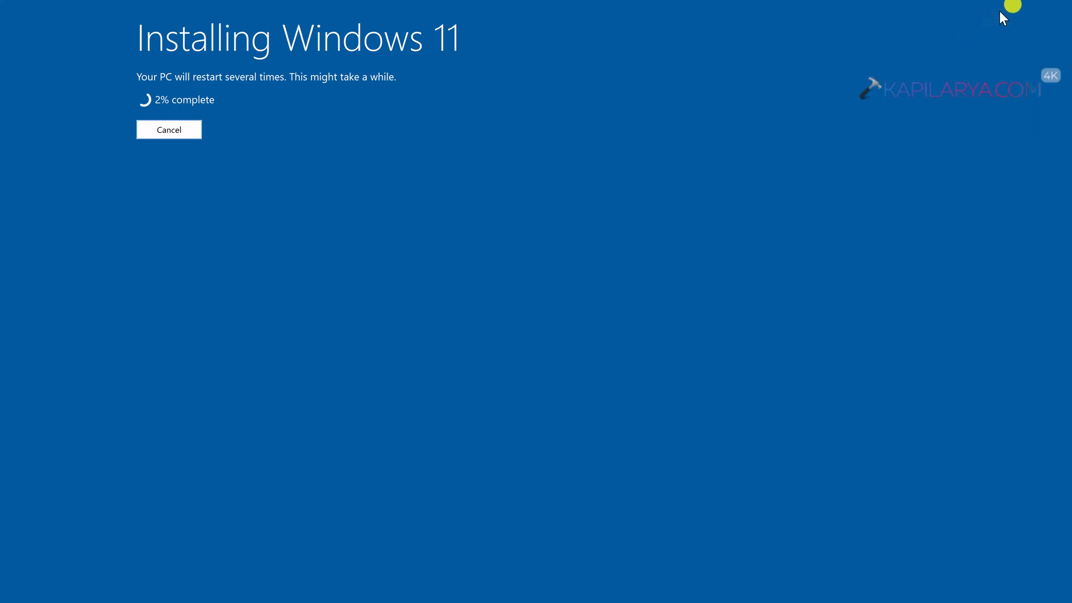
pyautogui.moveTo(1043, 39)
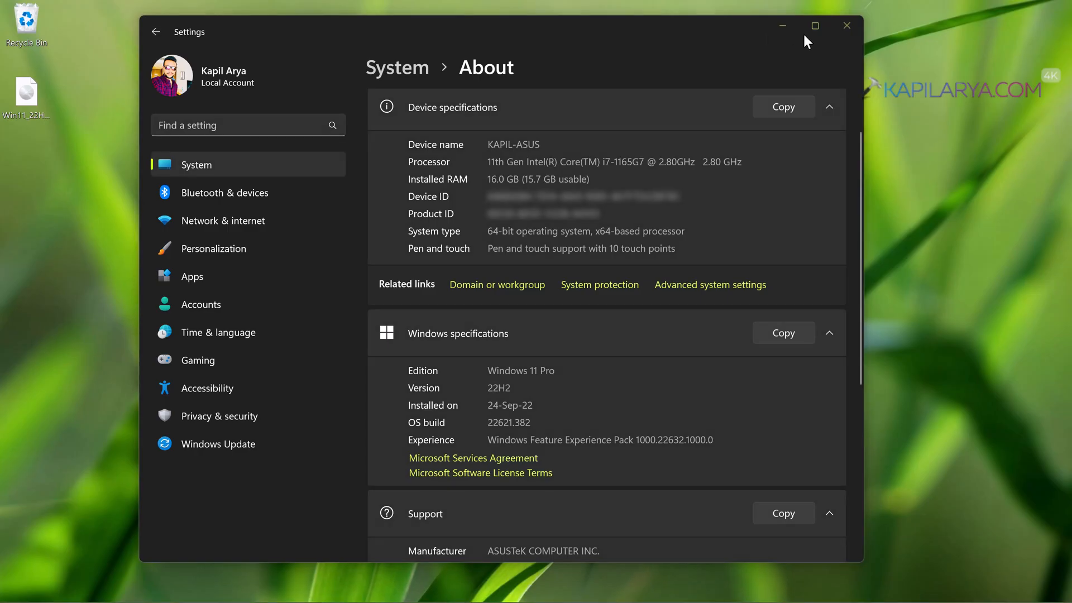
pyautogui.moveTo(896, 166)
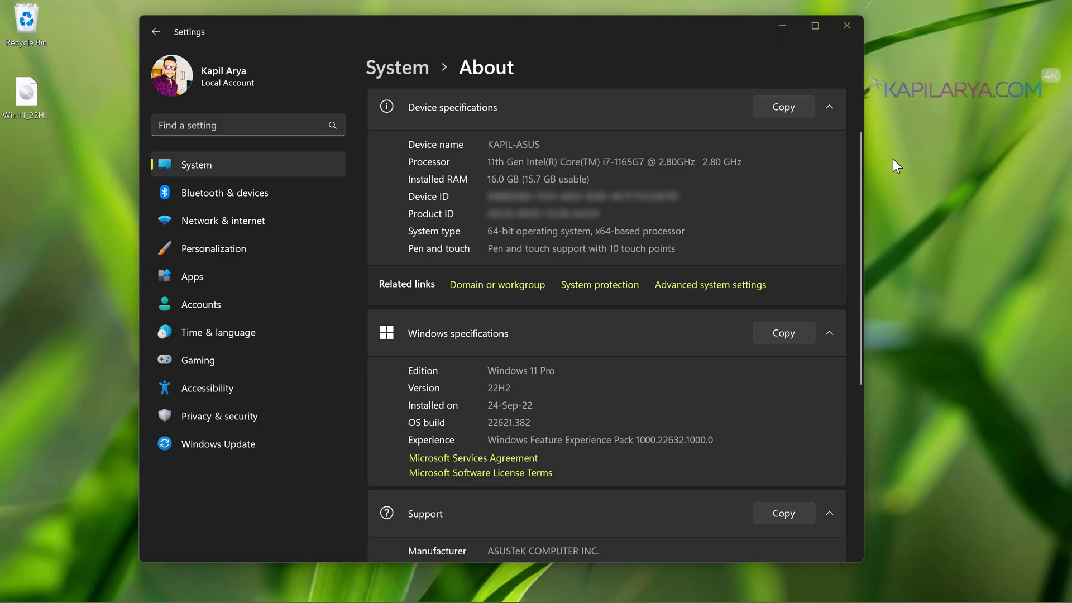
pyautogui.moveTo(938, 313)
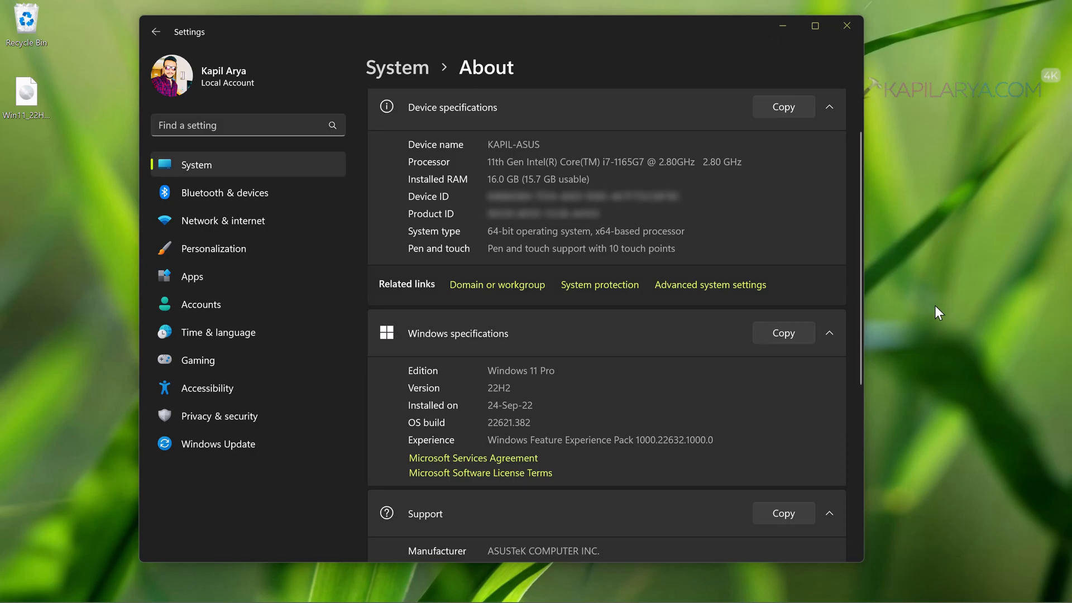
pyautogui.moveTo(542, 389)
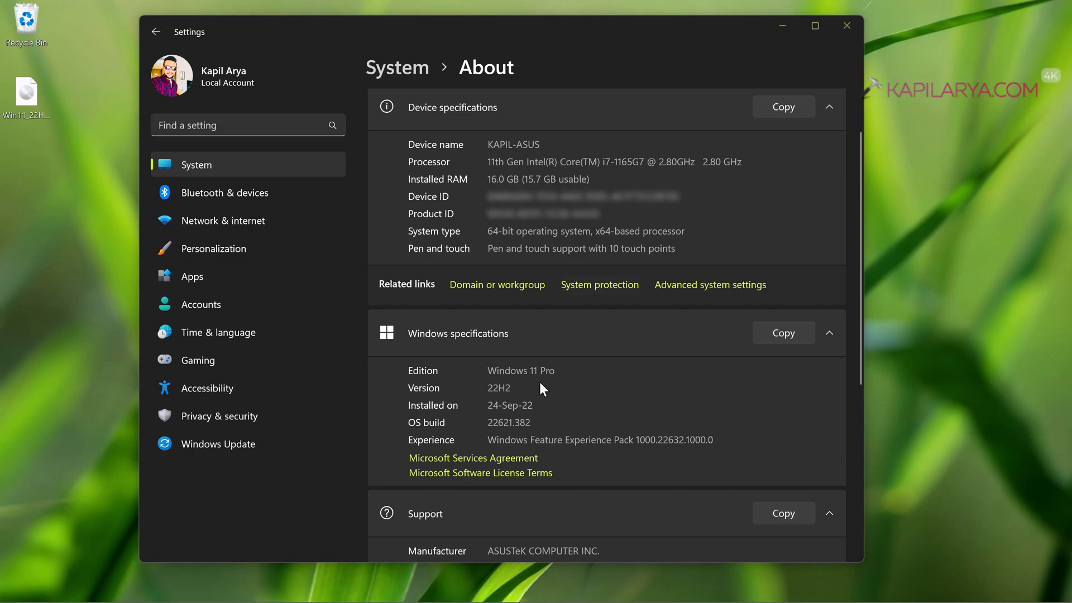
pyautogui.moveTo(479, 411)
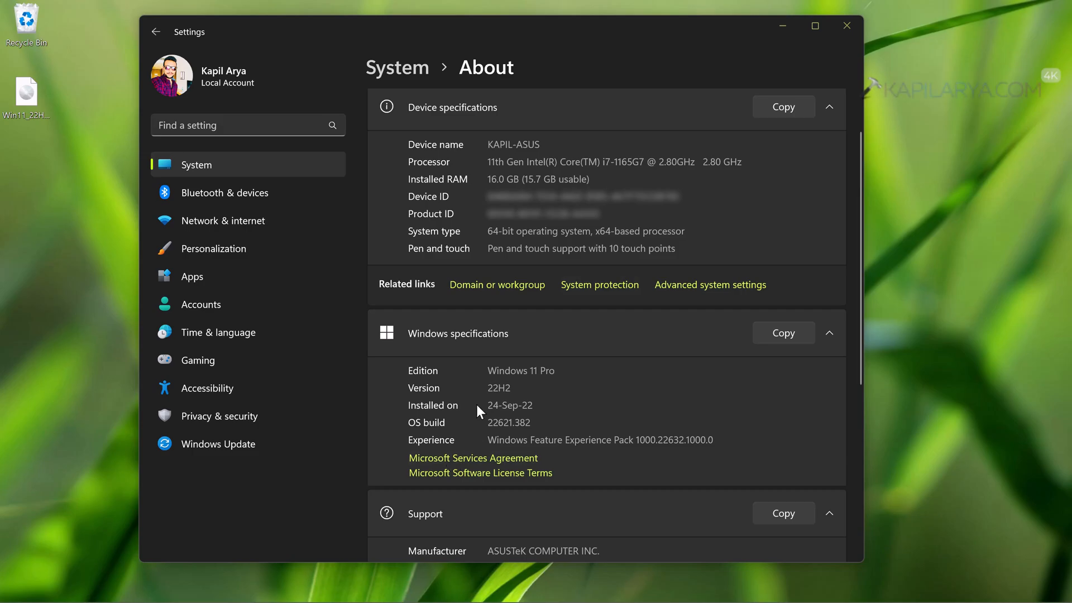